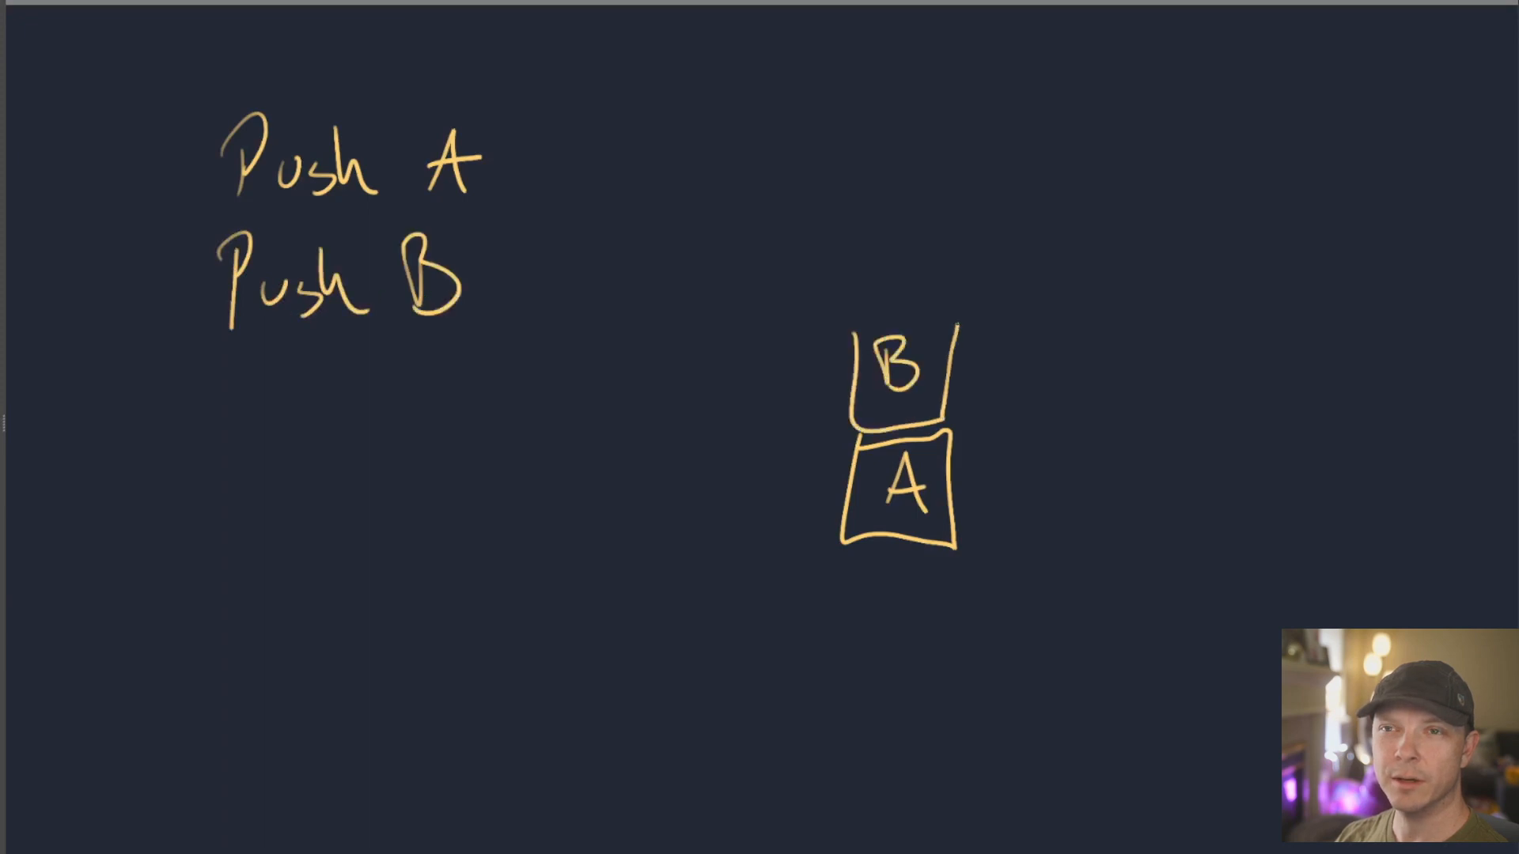
{"action": "type", "text": "Pop"}
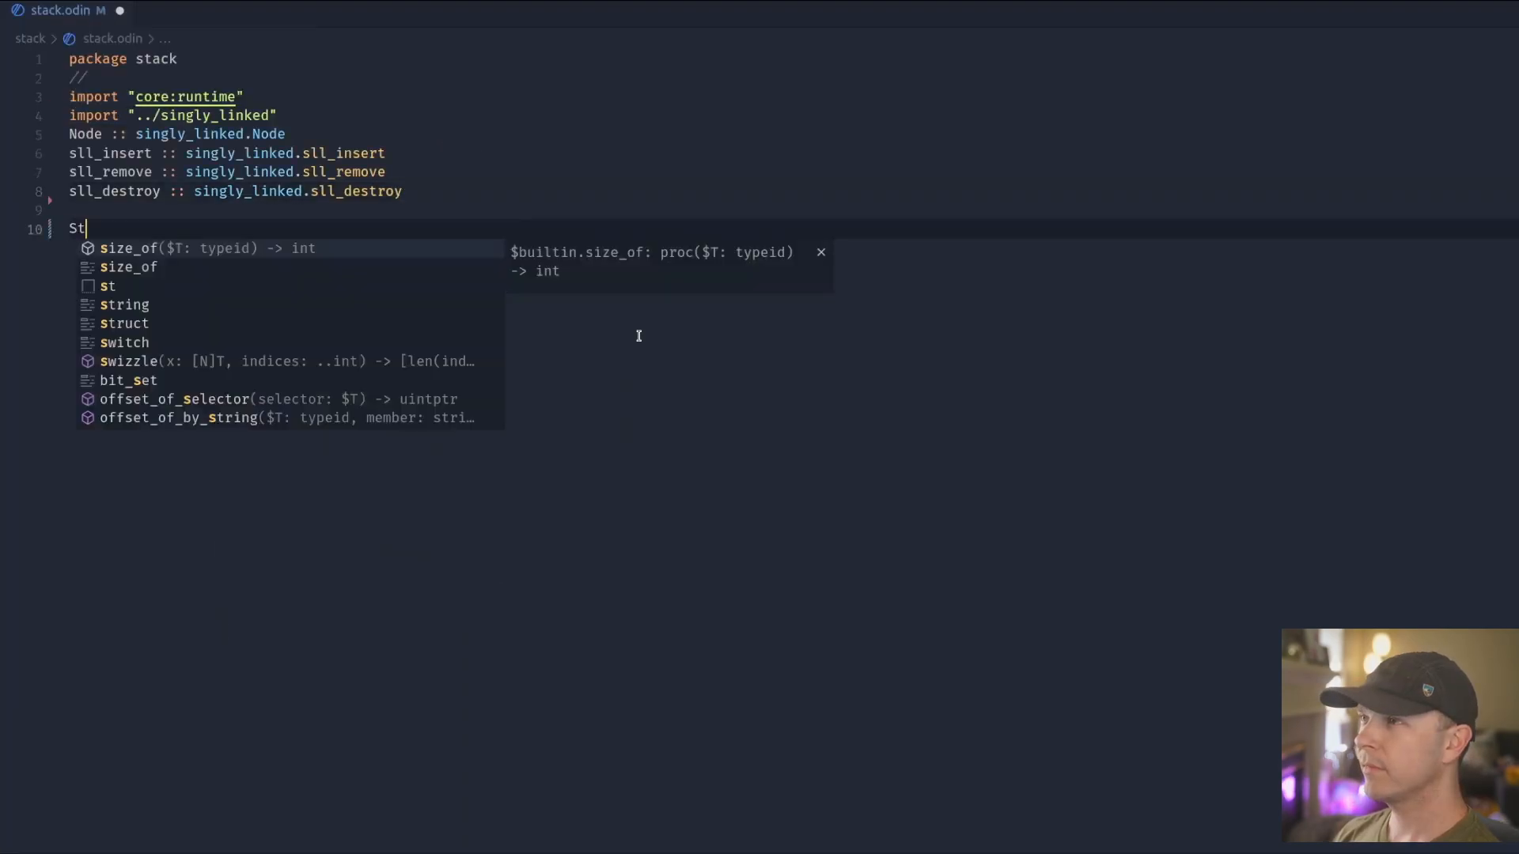
{"action": "type", "text": "ack :: struct"}
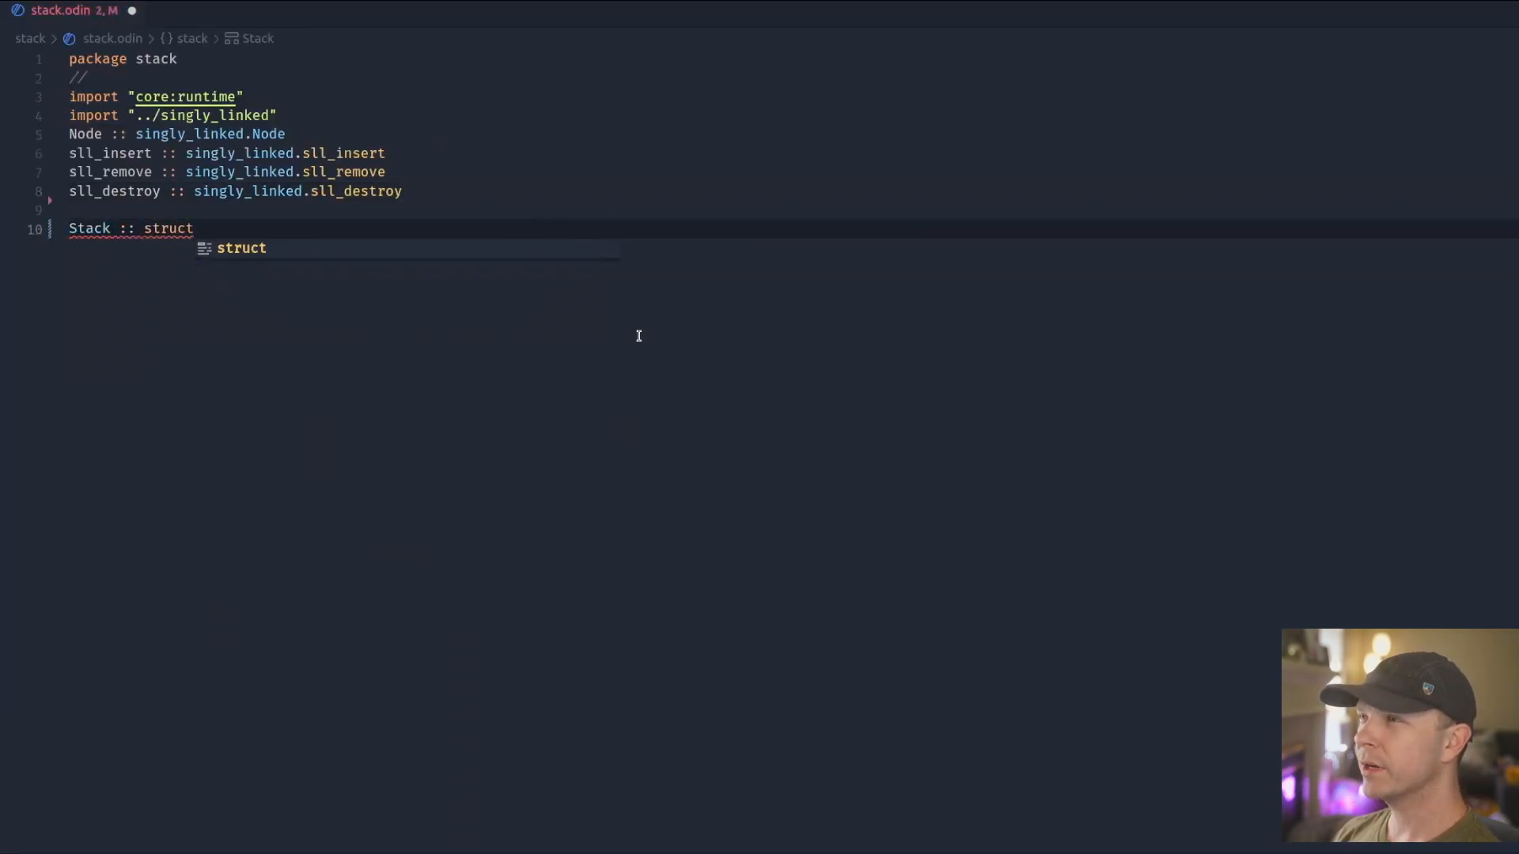
{"action": "type", "text": "(T:typeid) {"}
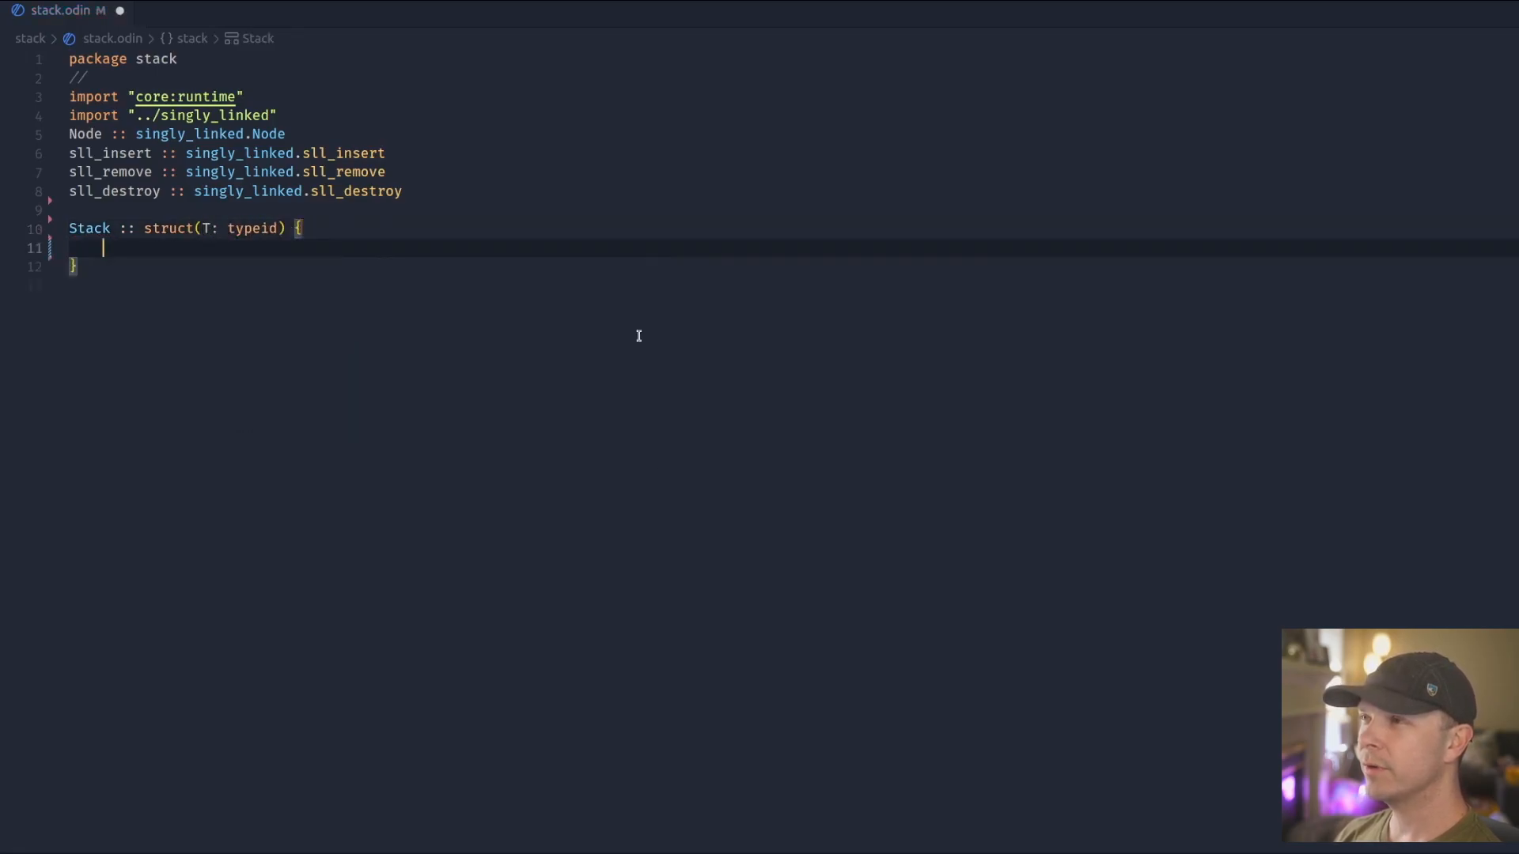
{"action": "type", "text": "head:^N"}
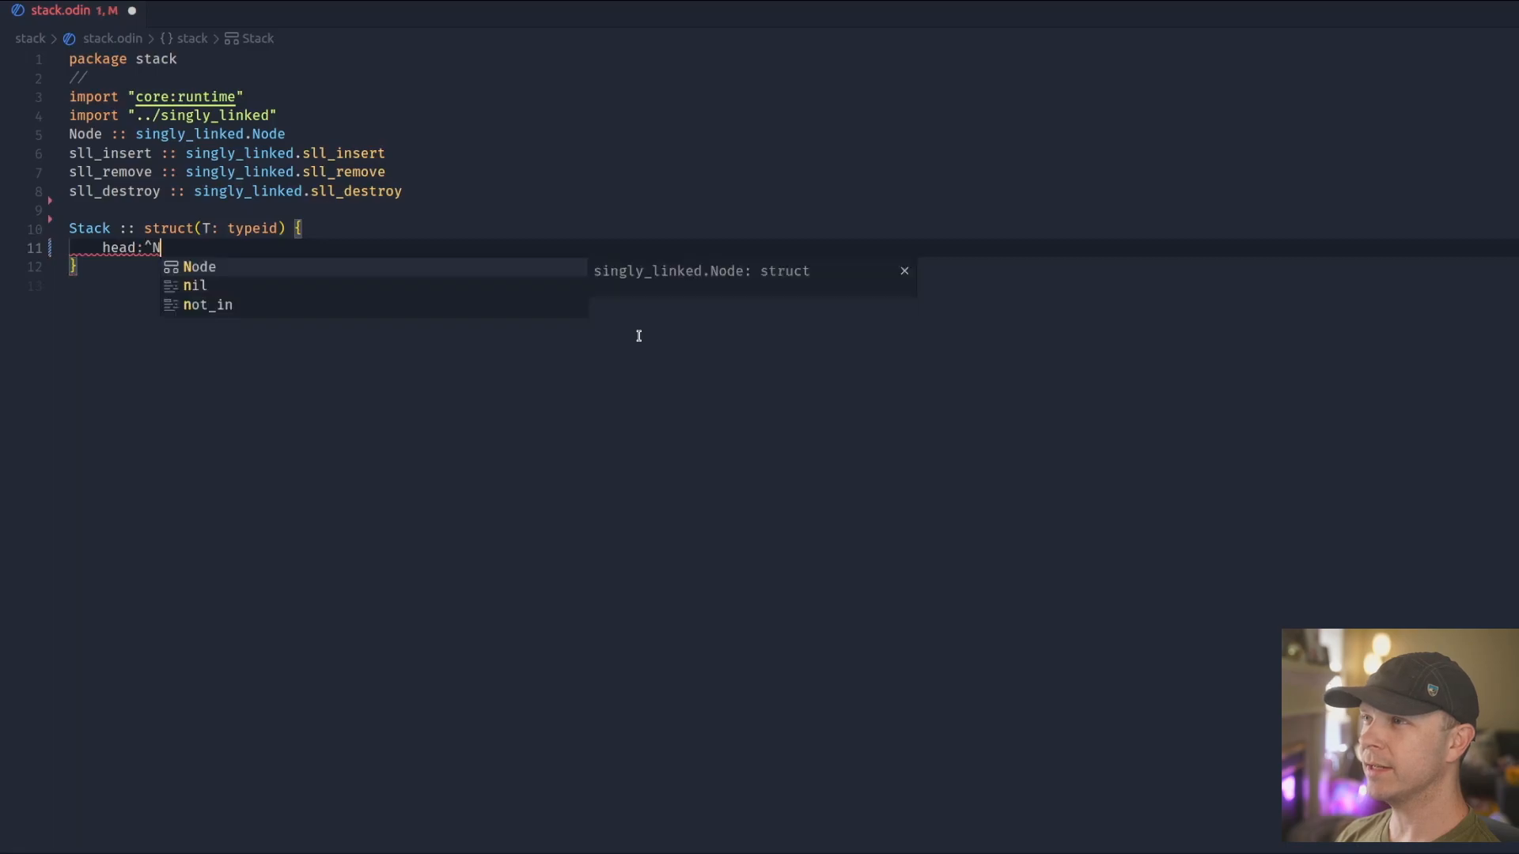
{"action": "type", "text": "ode(T),"}
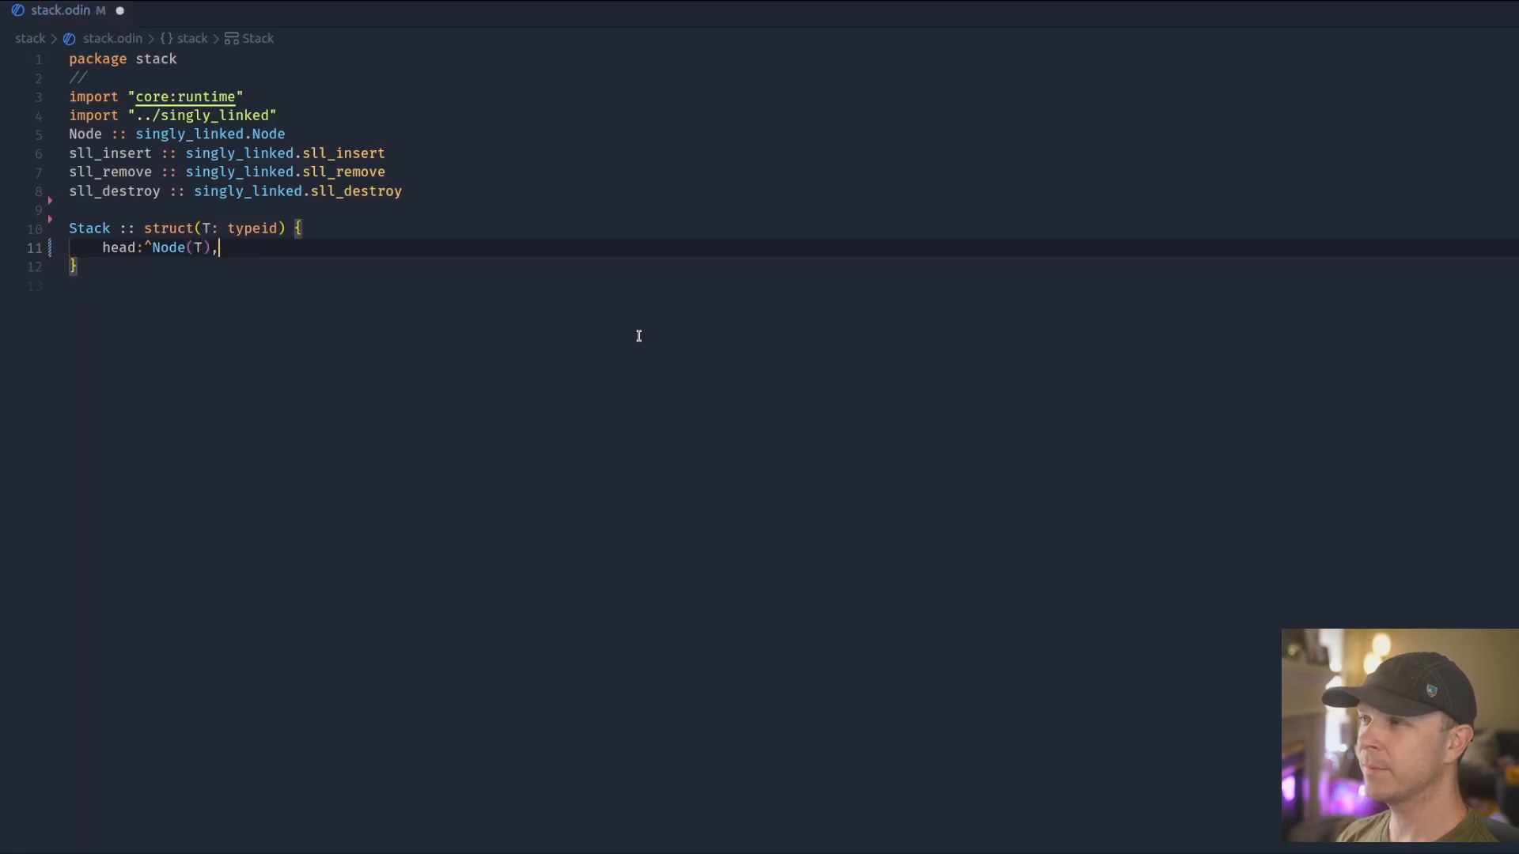
{"action": "type", "text": "freelis"}
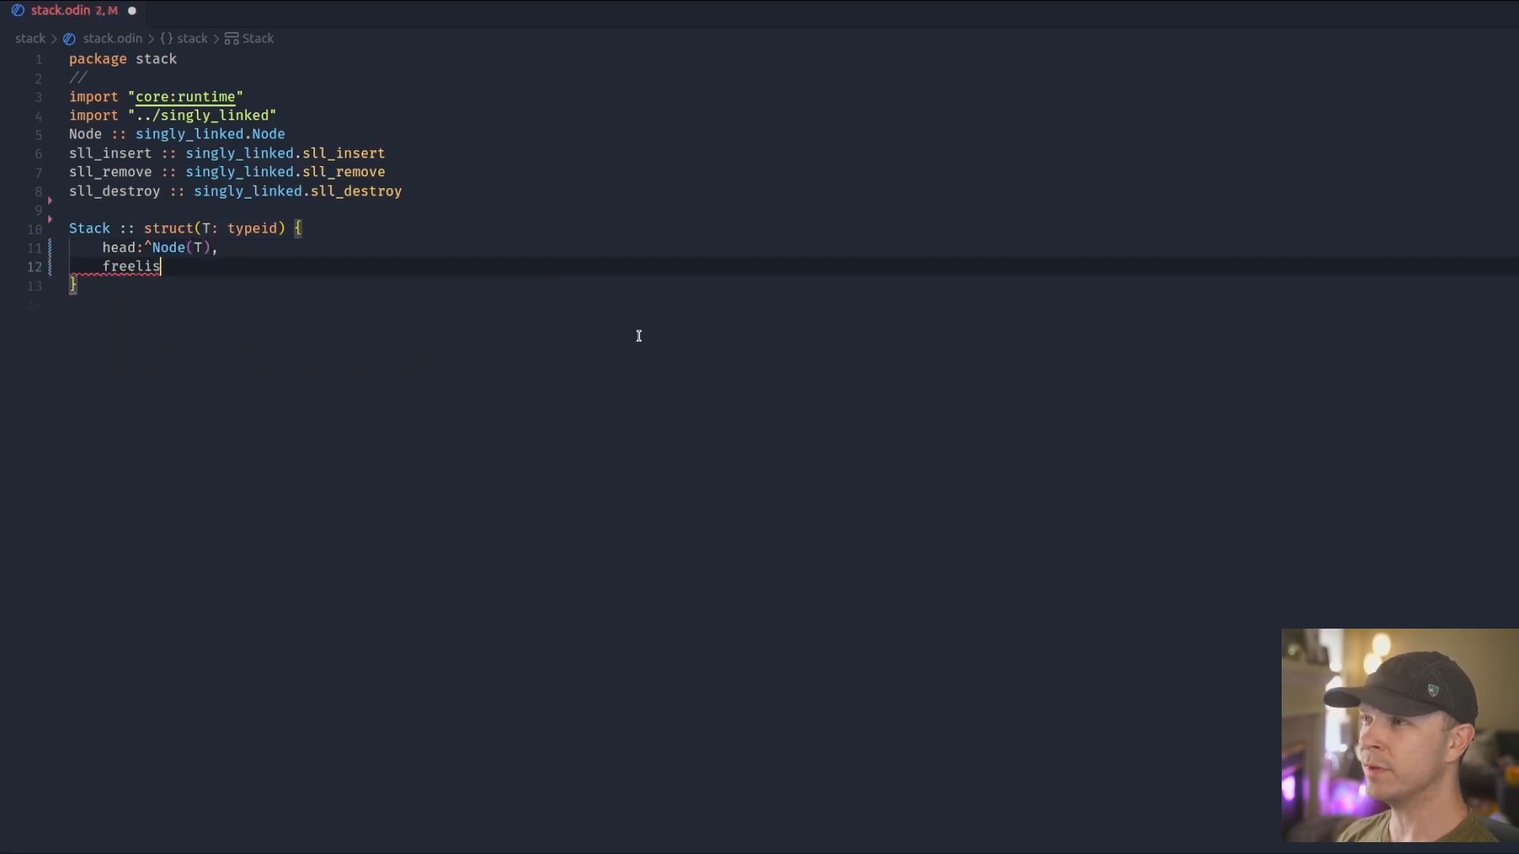
{"action": "type", "text": "t:^Node(T"}
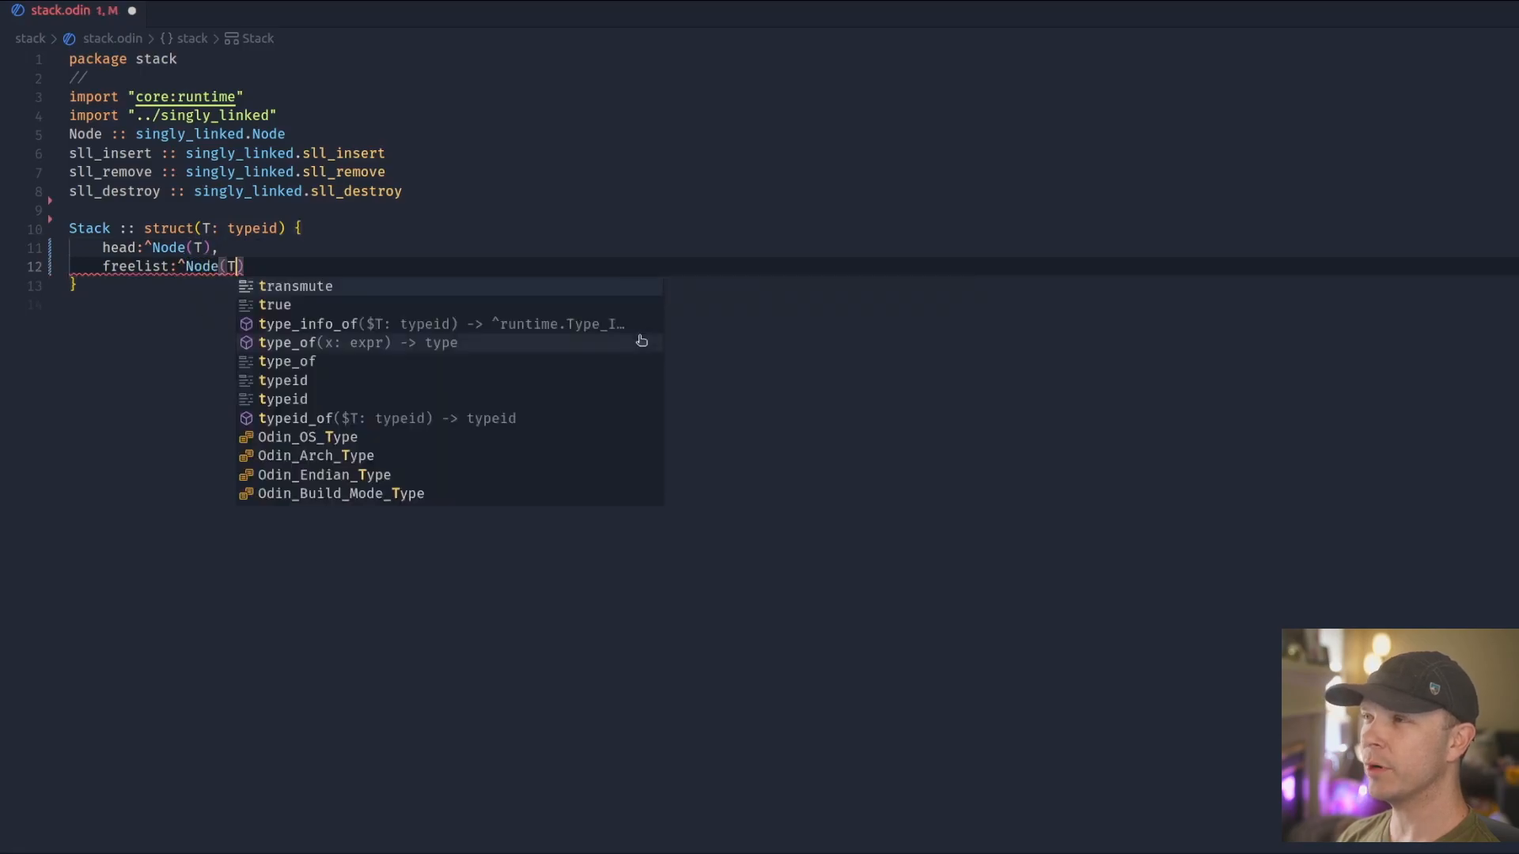
{"action": "type", "text": "allocatore"}
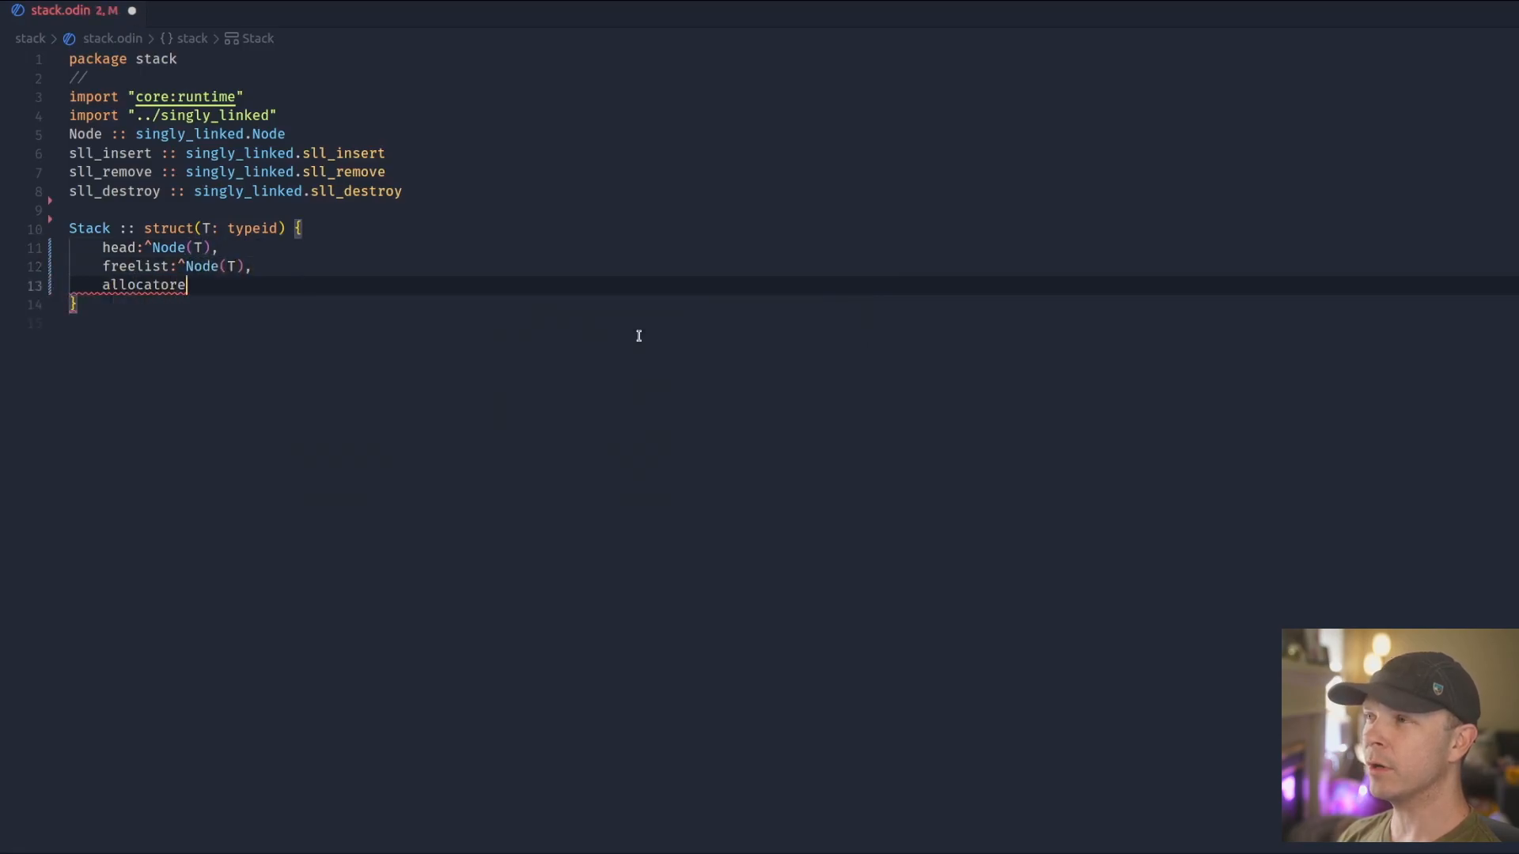
{"action": "type", "text": ":runtime.allocator,"}
{"action": "type", "text": "make_stack::proc($T:typeid, n"}
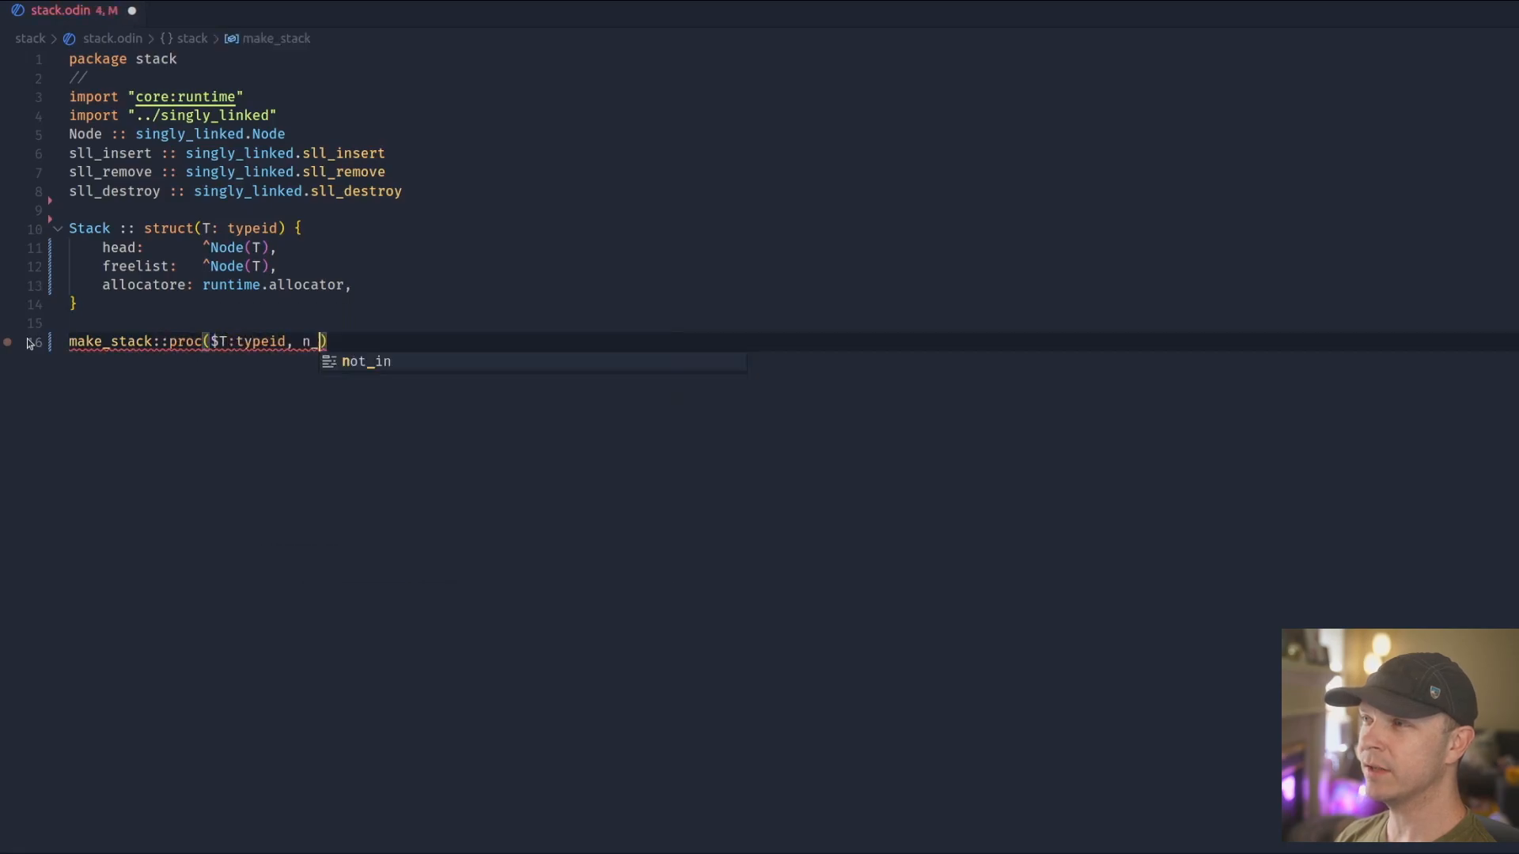
{"action": "type", "text": "elm:int=0,allocator:=context.allocator)->("}
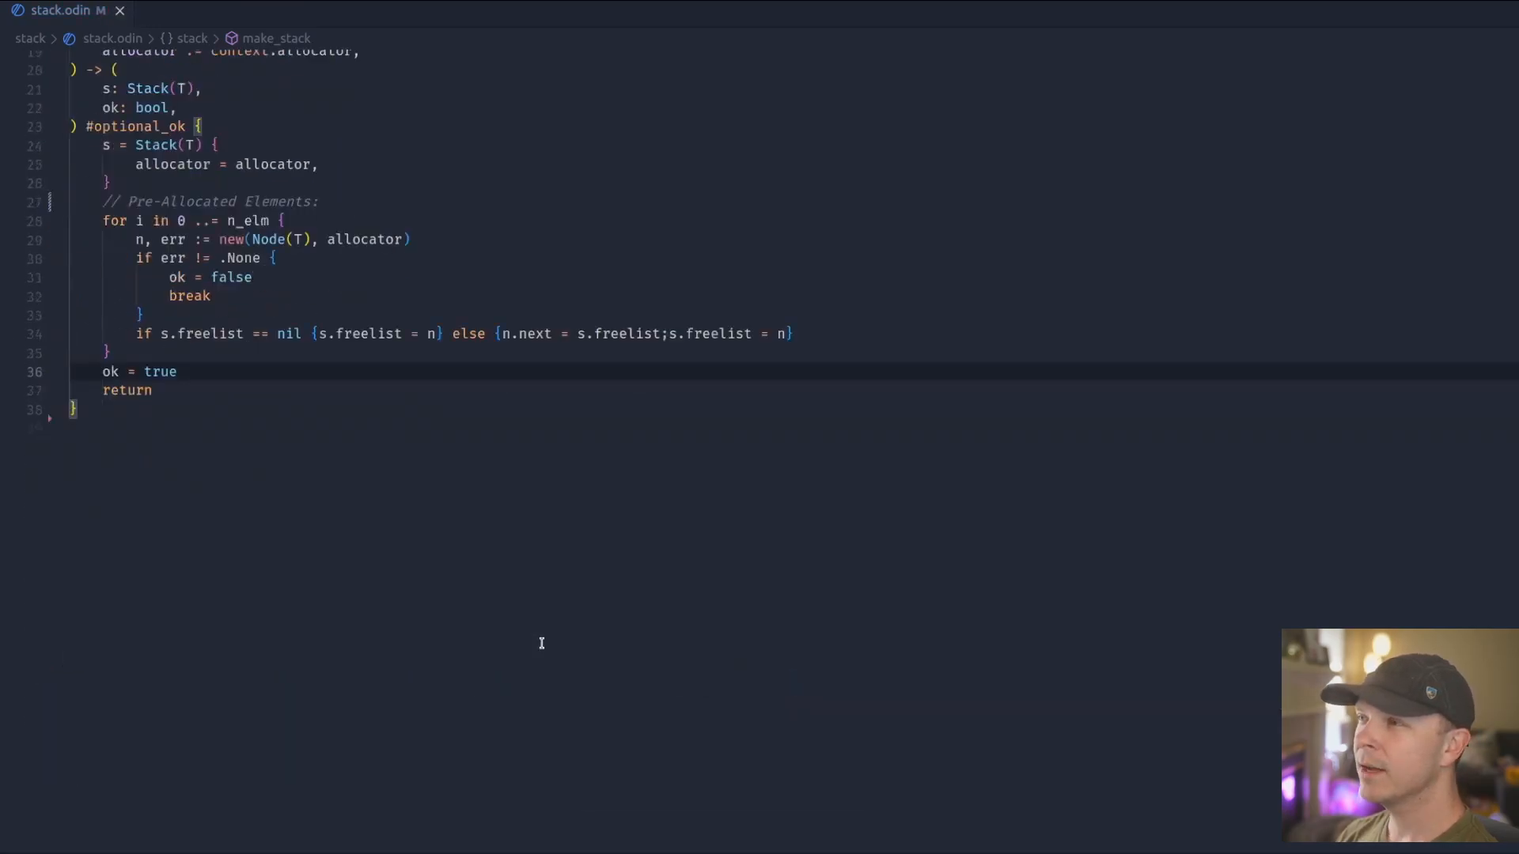
{"action": "type", "text": "destroy_stack :: proc(s:^Stack($T)) {"}
{"action": "type", "text": "push::proc("}
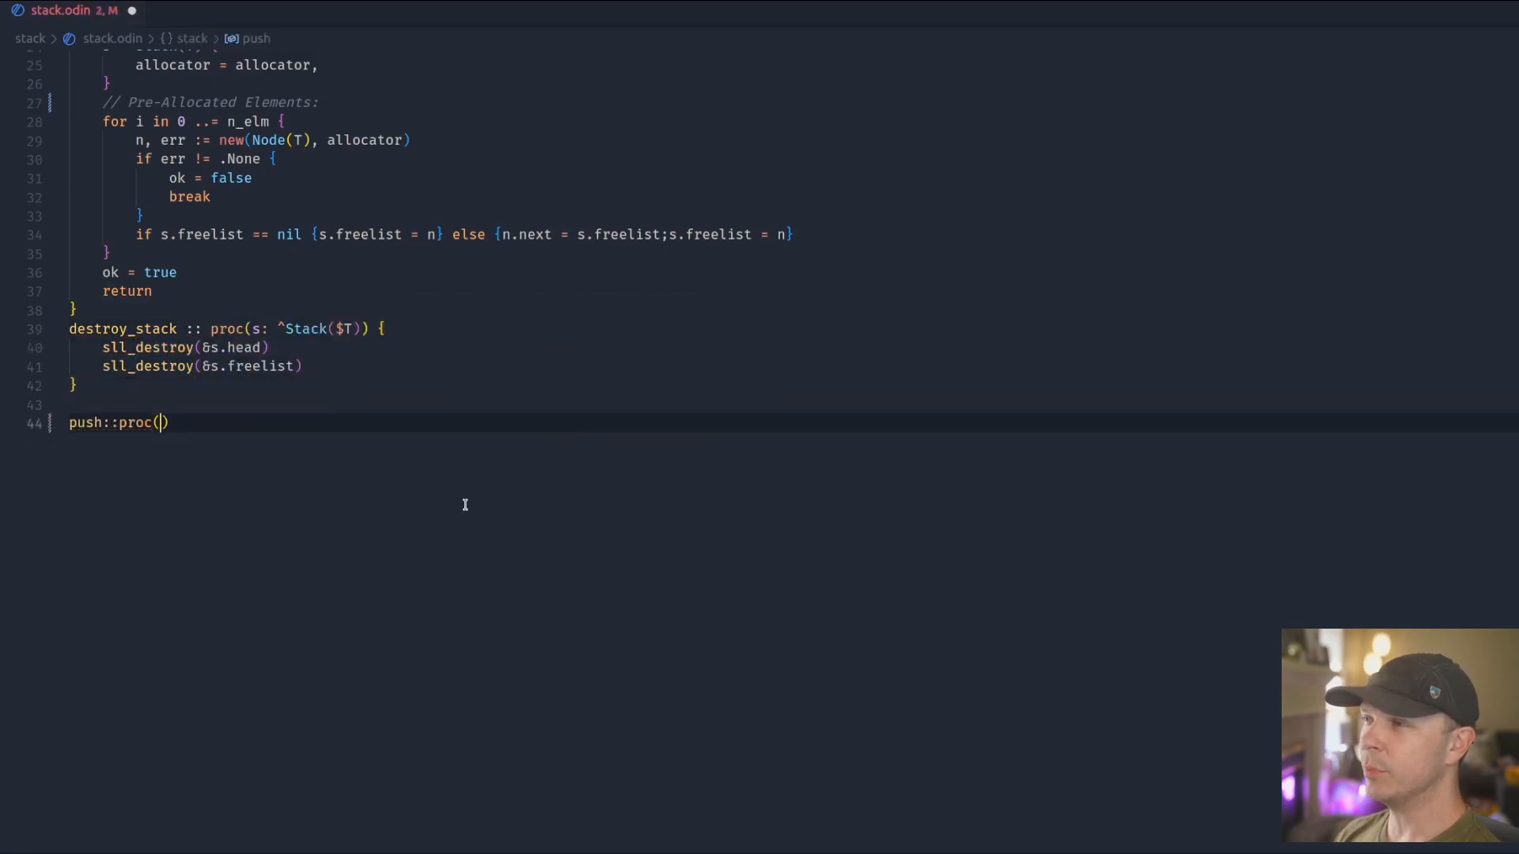
{"action": "type", "text": "s:^Stack($T),elm:T"}
{"action": "type", "text": "err:runtime.Allocator"}
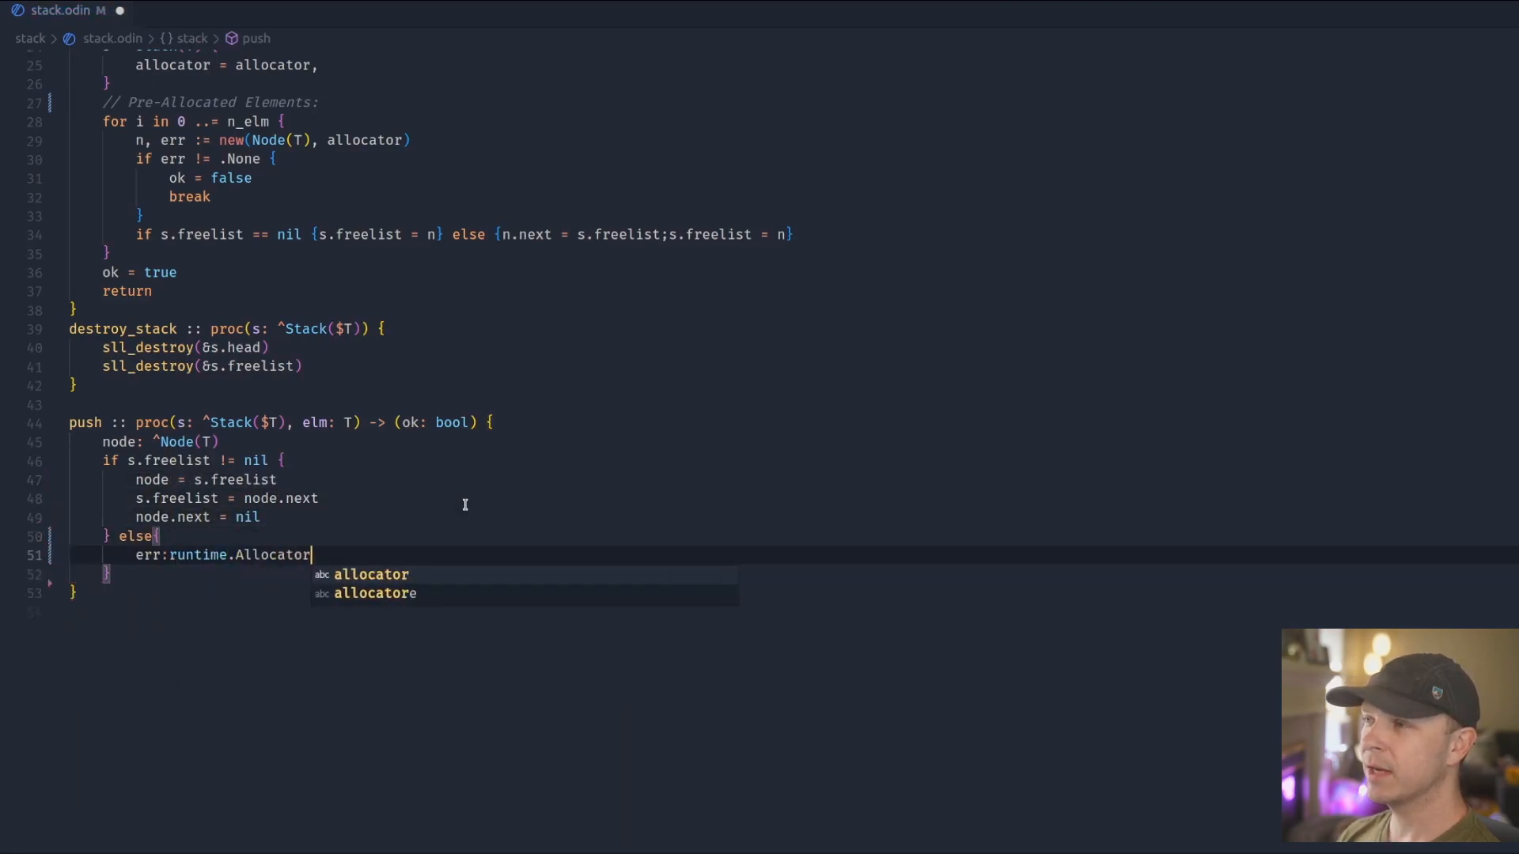
{"action": "type", "text": "_Error"}
{"action": "type", "text": "if err != .None{return "}
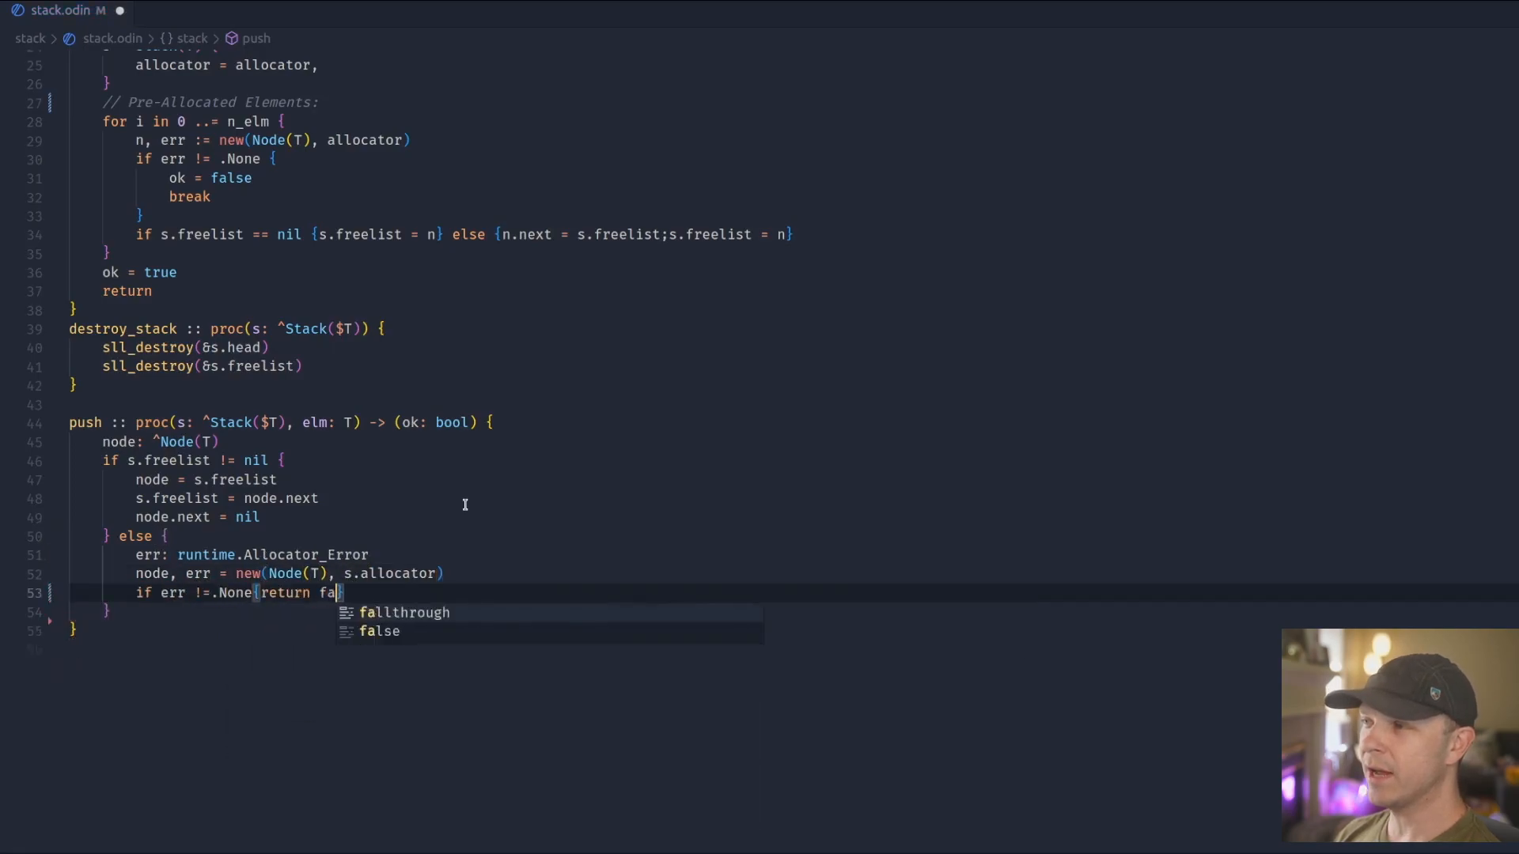
{"action": "type", "text": "false}"}
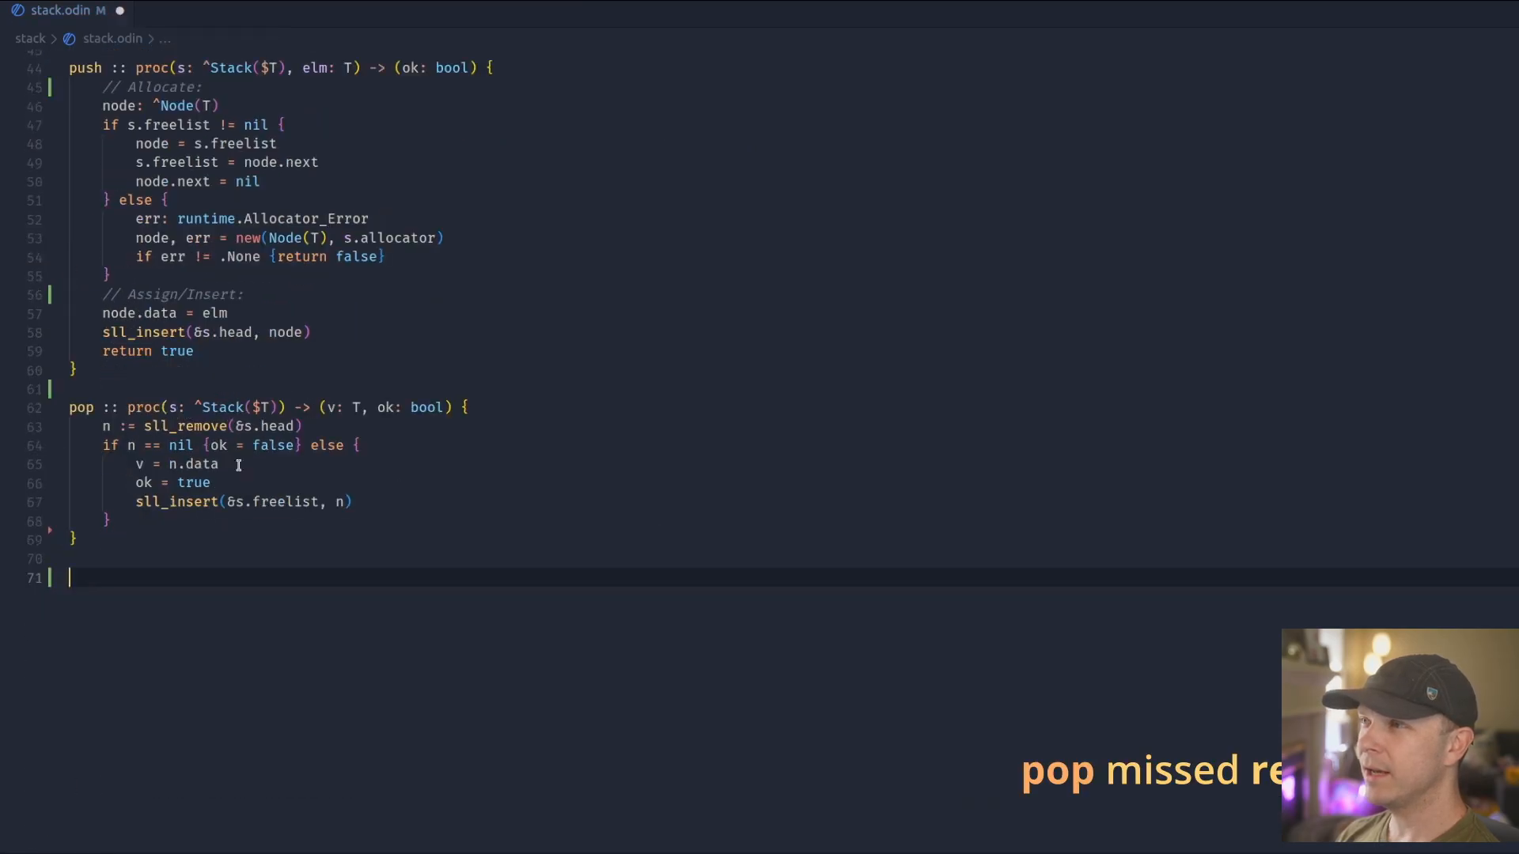
{"action": "type", "text": "peek::proc(s:^Stack($T))->"}
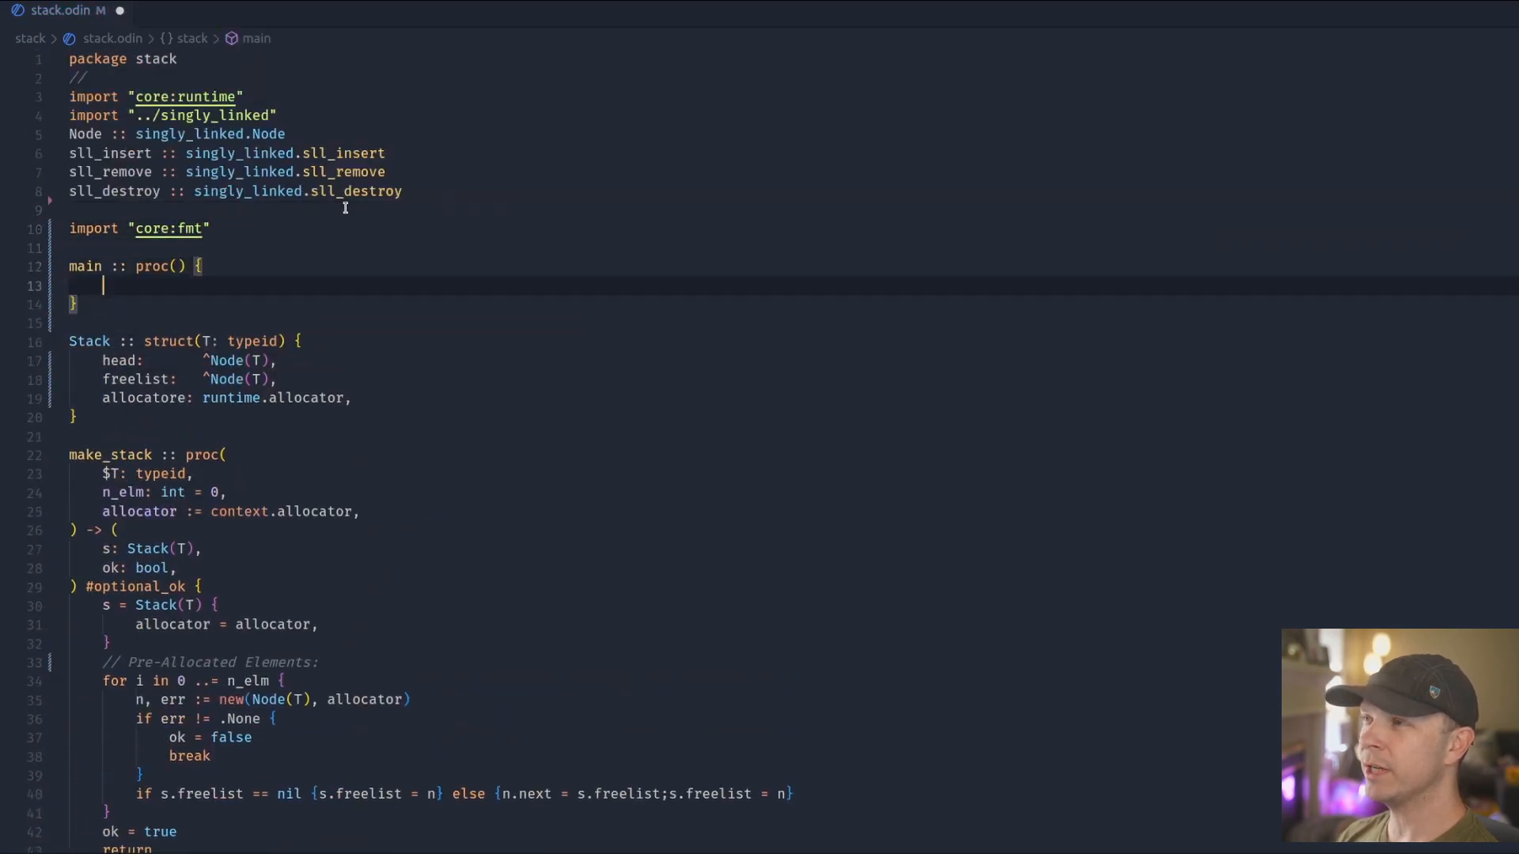
{"action": "type", "text": "s := make_stack(int)"}
{"action": "type", "text": "for v in pop(&s){"}
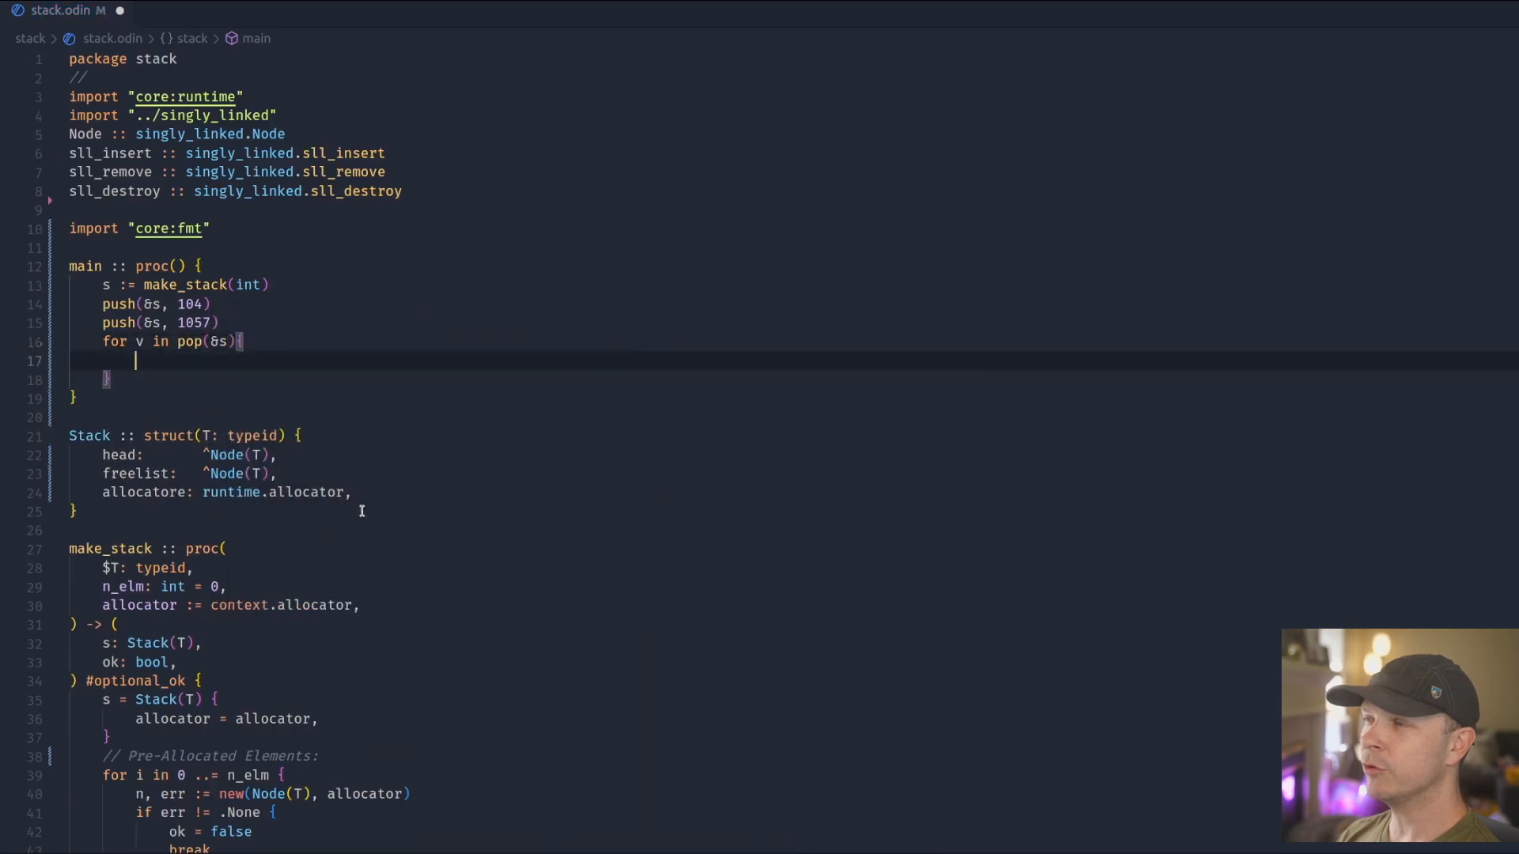
{"action": "type", "text": "fmt.printf(\"%x\", v)"}
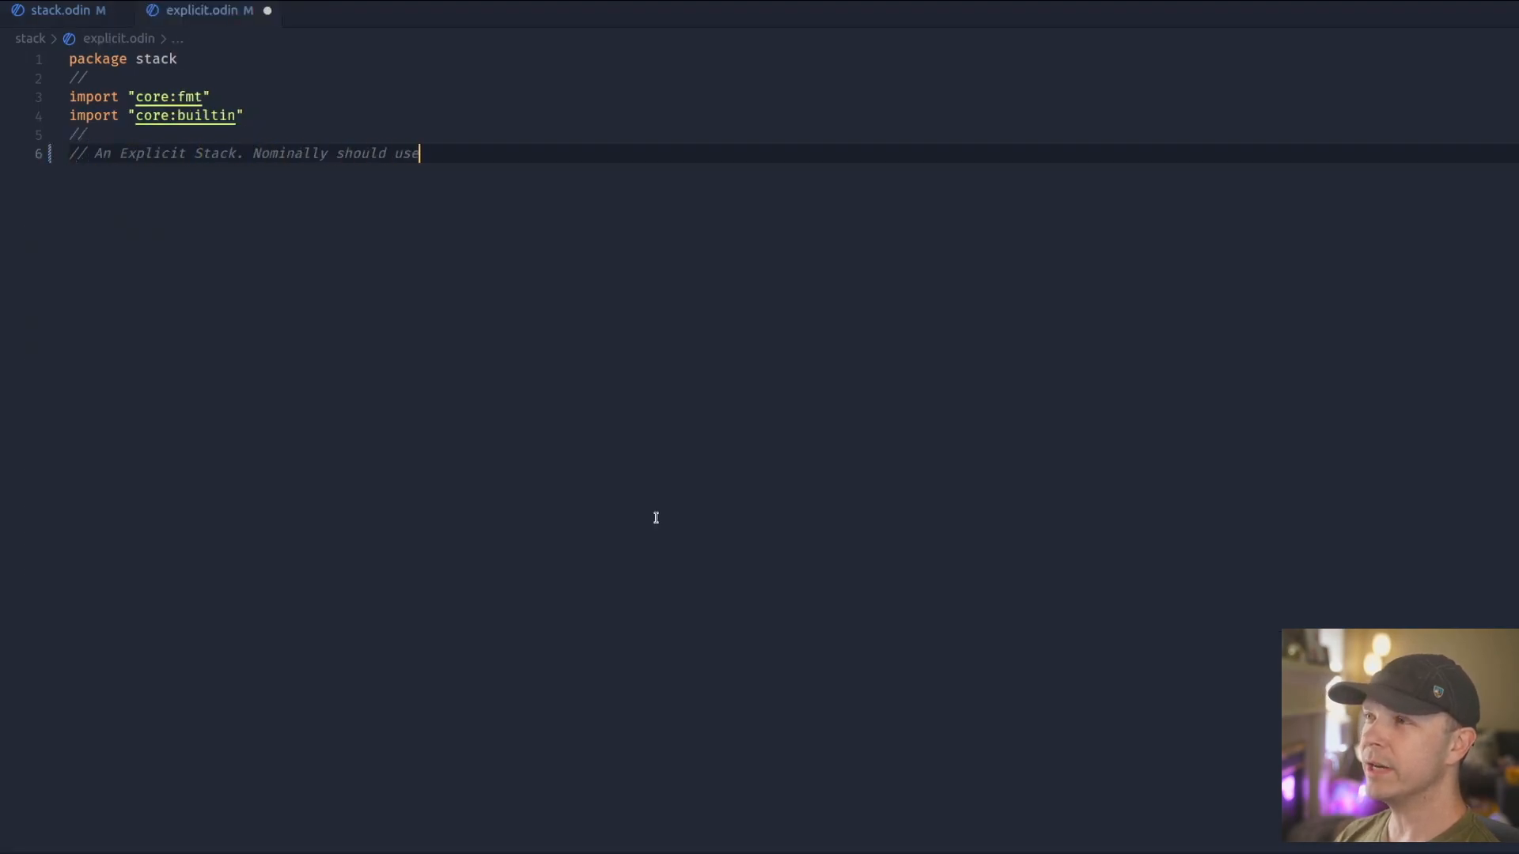
{"action": "type", "text": "[dynamic]T, but this gives more fine-constraints"}
{"action": "type", "text": "main :: proc() {"}
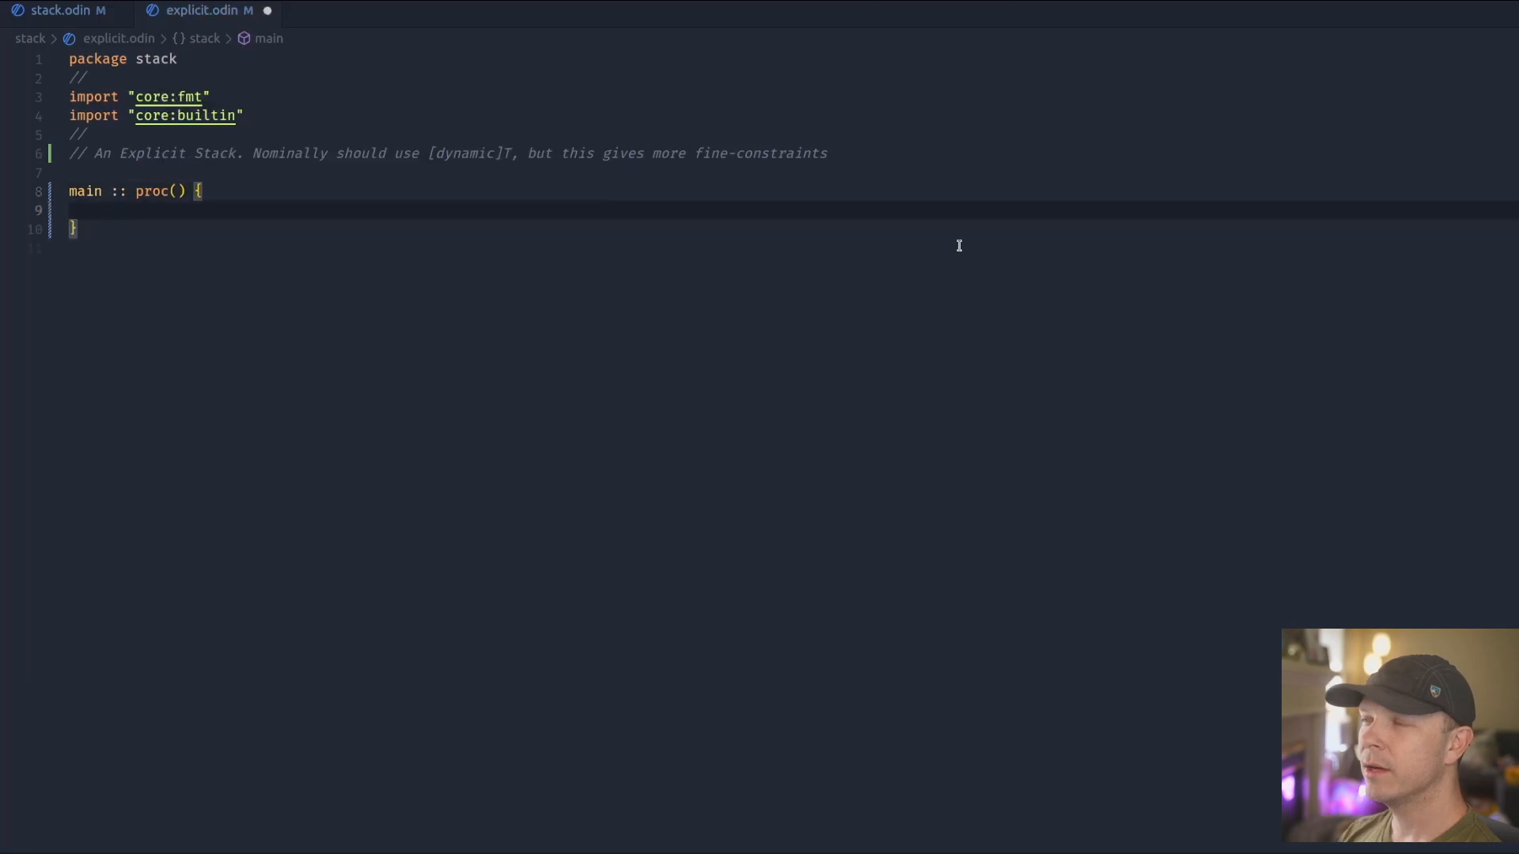
{"action": "type", "text": "Stack::struct(T:typeid)"}
{"action": "type", "text": "push::"}
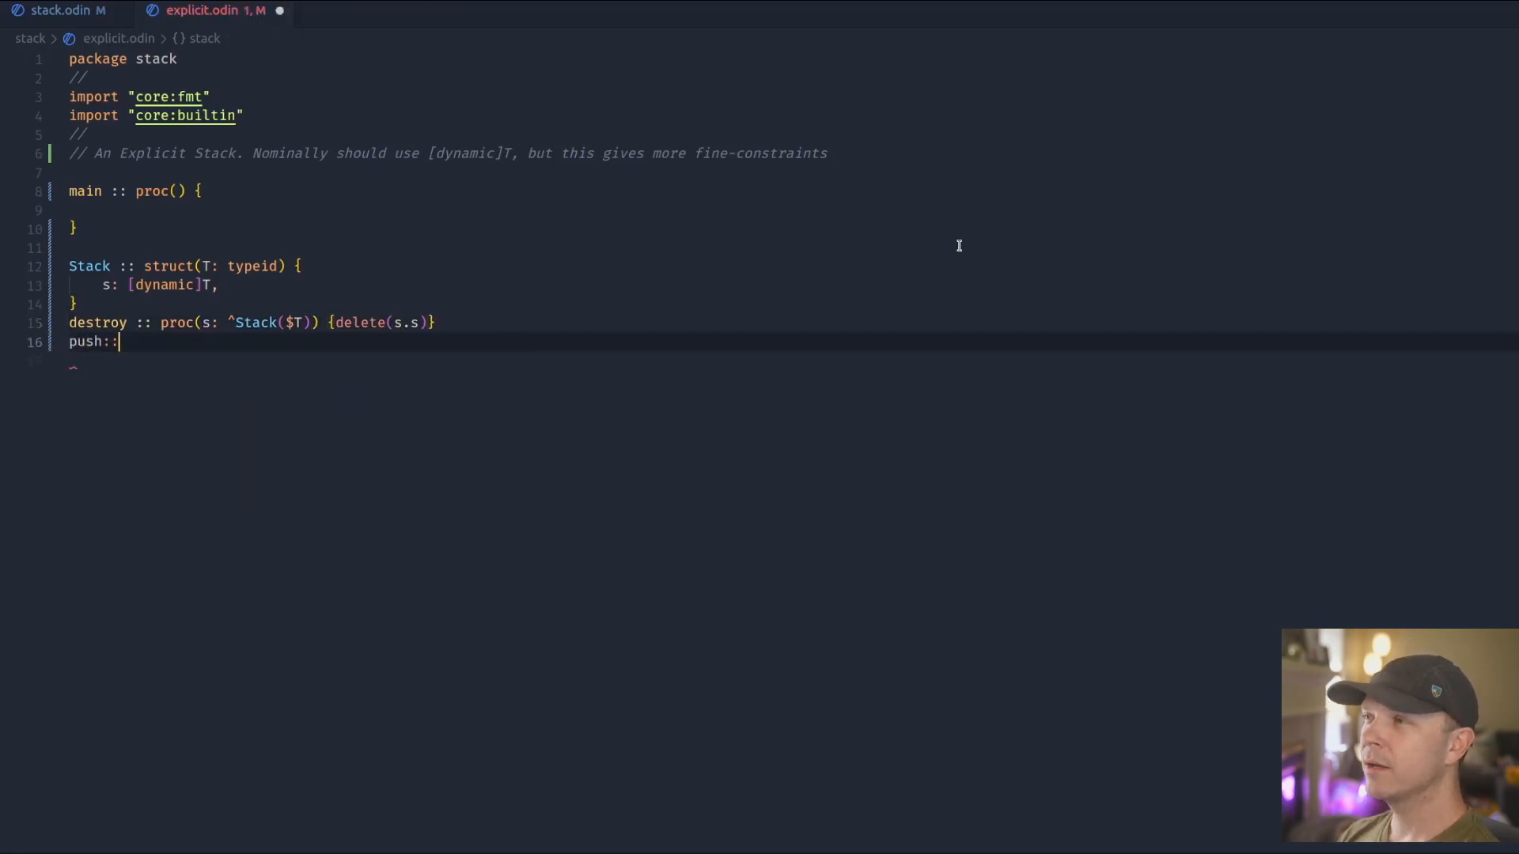
{"action": "type", "text": "proc(s:^Stack($T),elm:T){append(&s.s)}"}
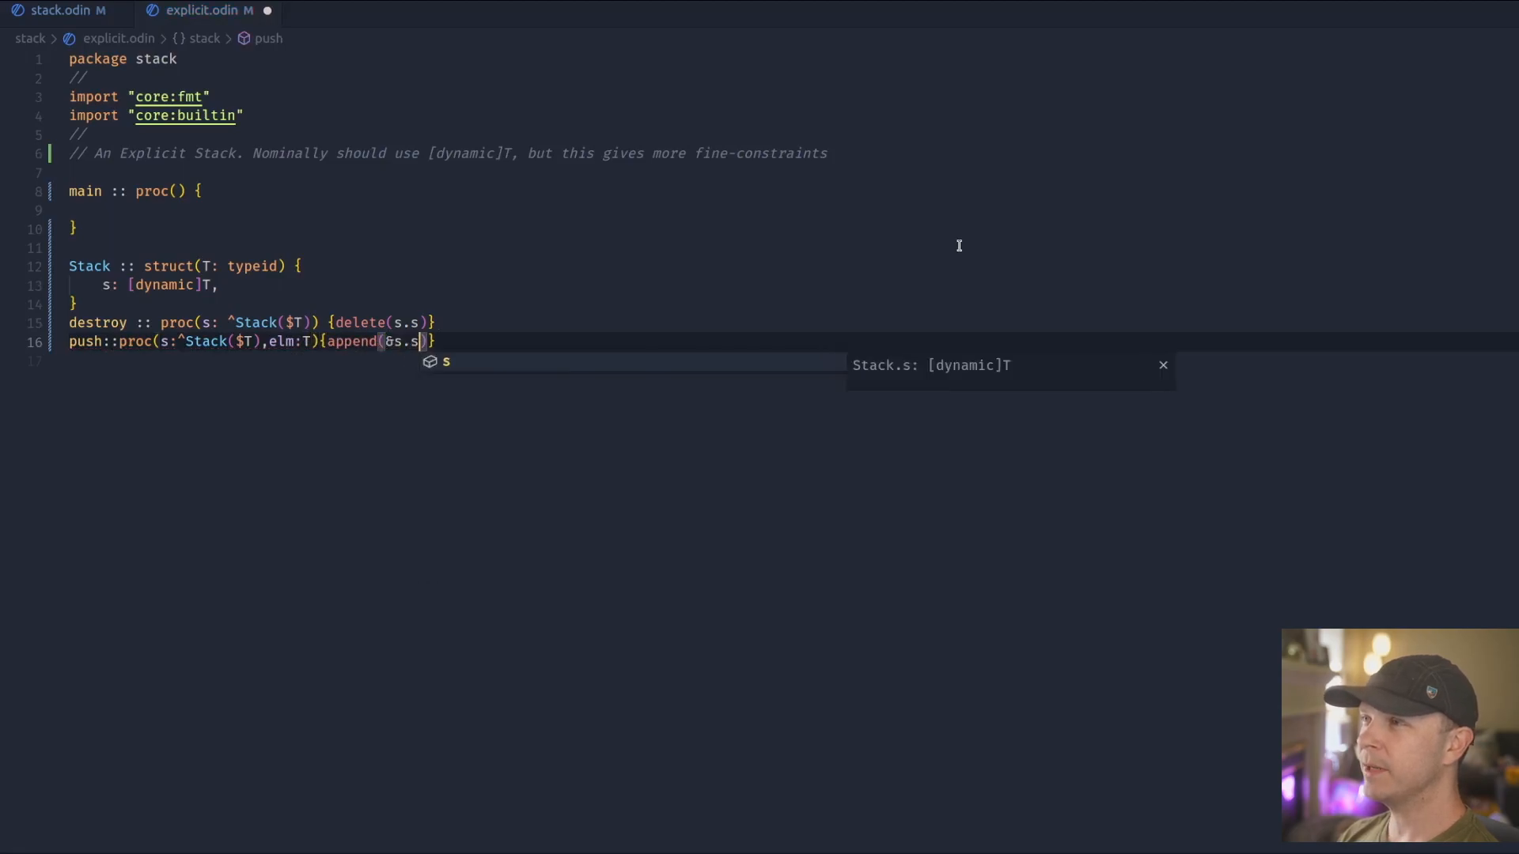
{"action": "type", "text": "pop::proc(s: ^Stack($T)) -> (val: T, ok: bool) {"}
{"action": "type", "text": "peek::"}
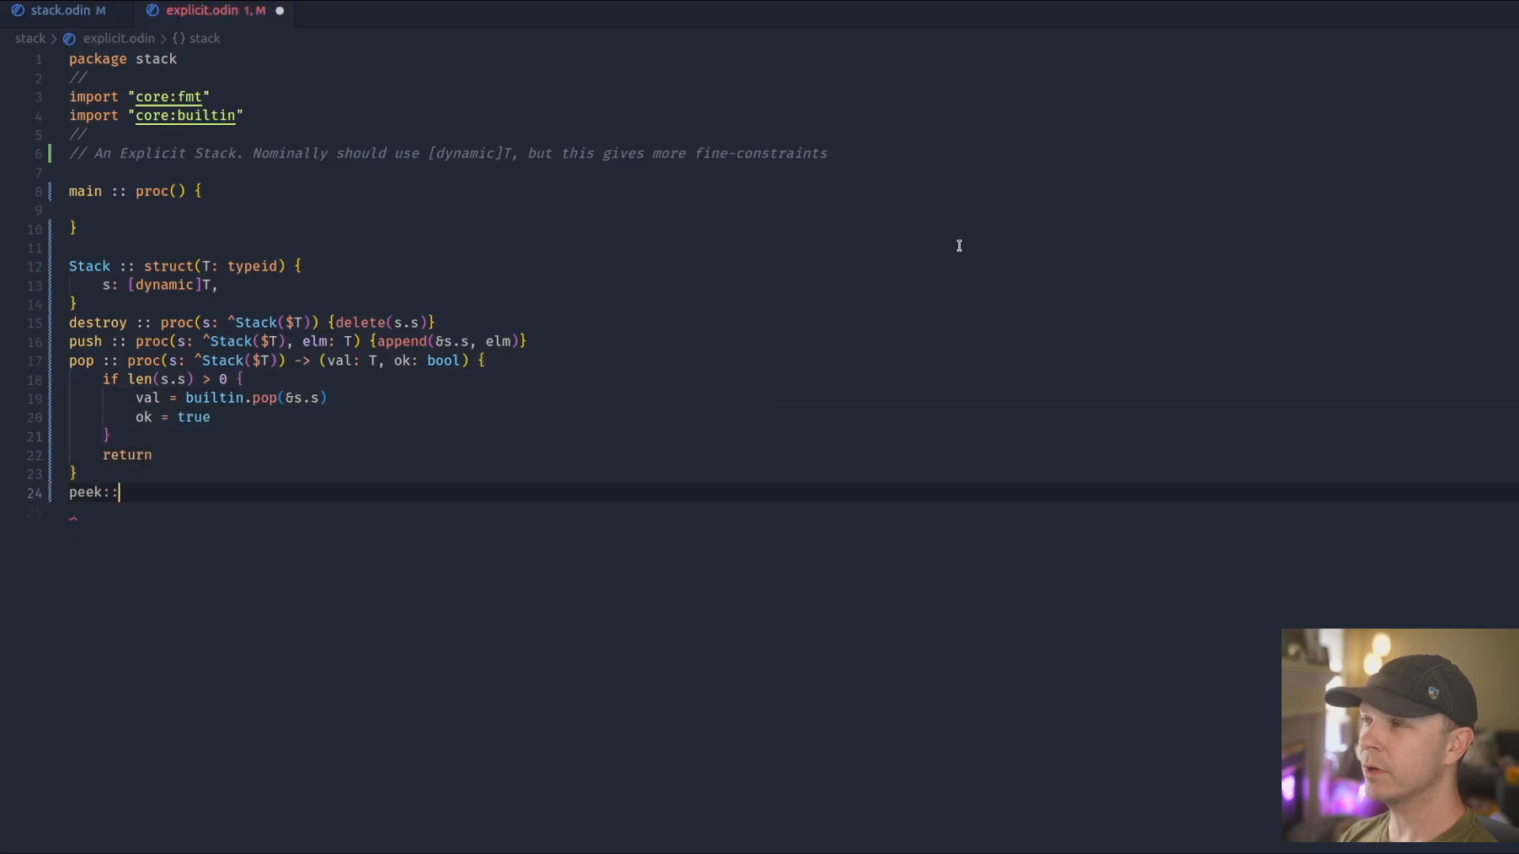
{"action": "type", "text": "proc(s:^Stack($T))->("}
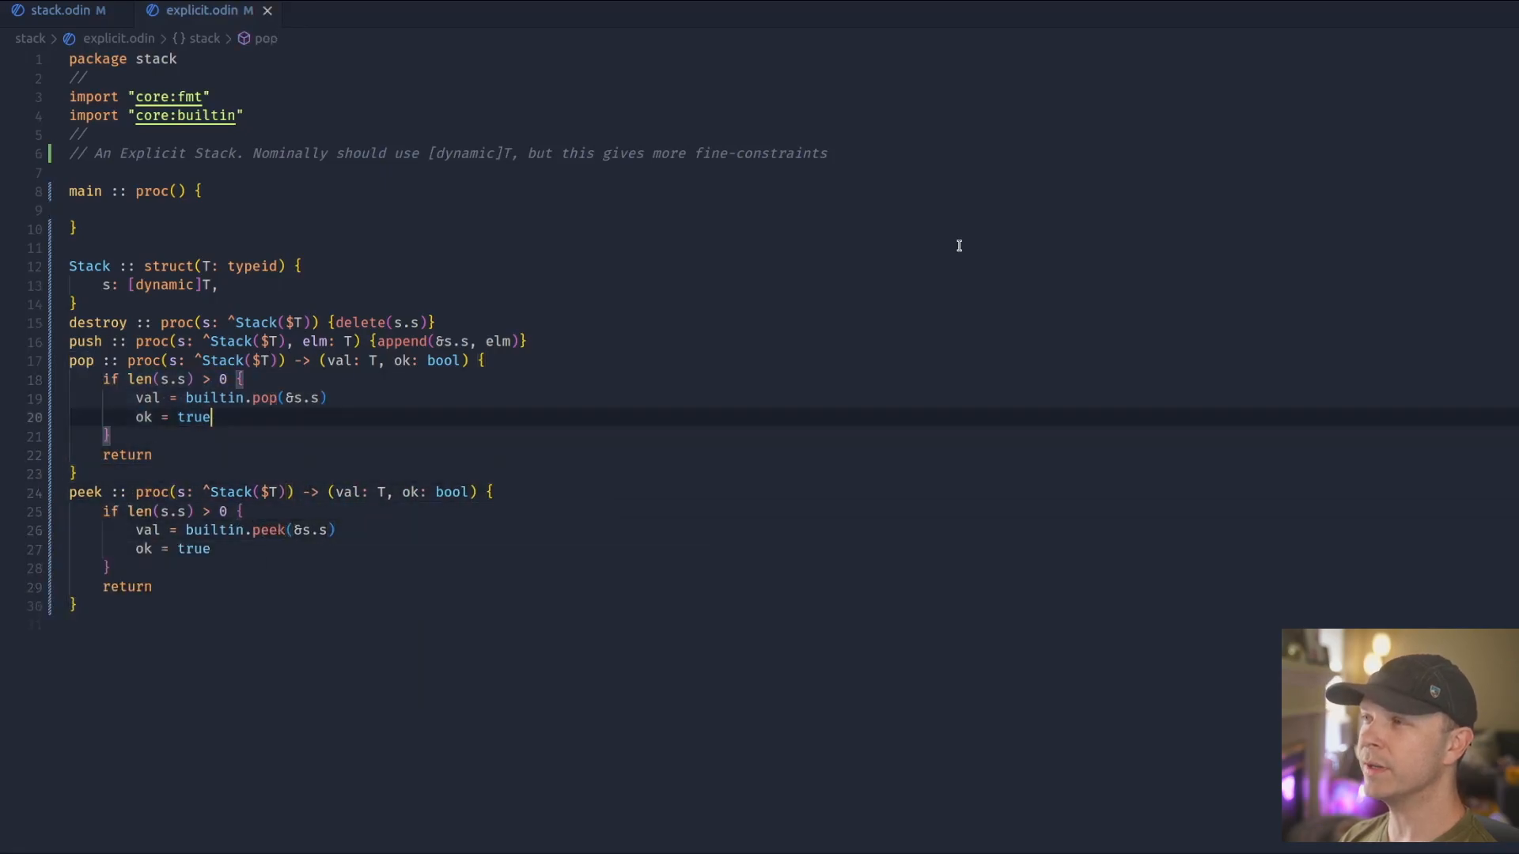
{"action": "type", "text": "// Notice we use the builtin prefix to solve the name collision"}
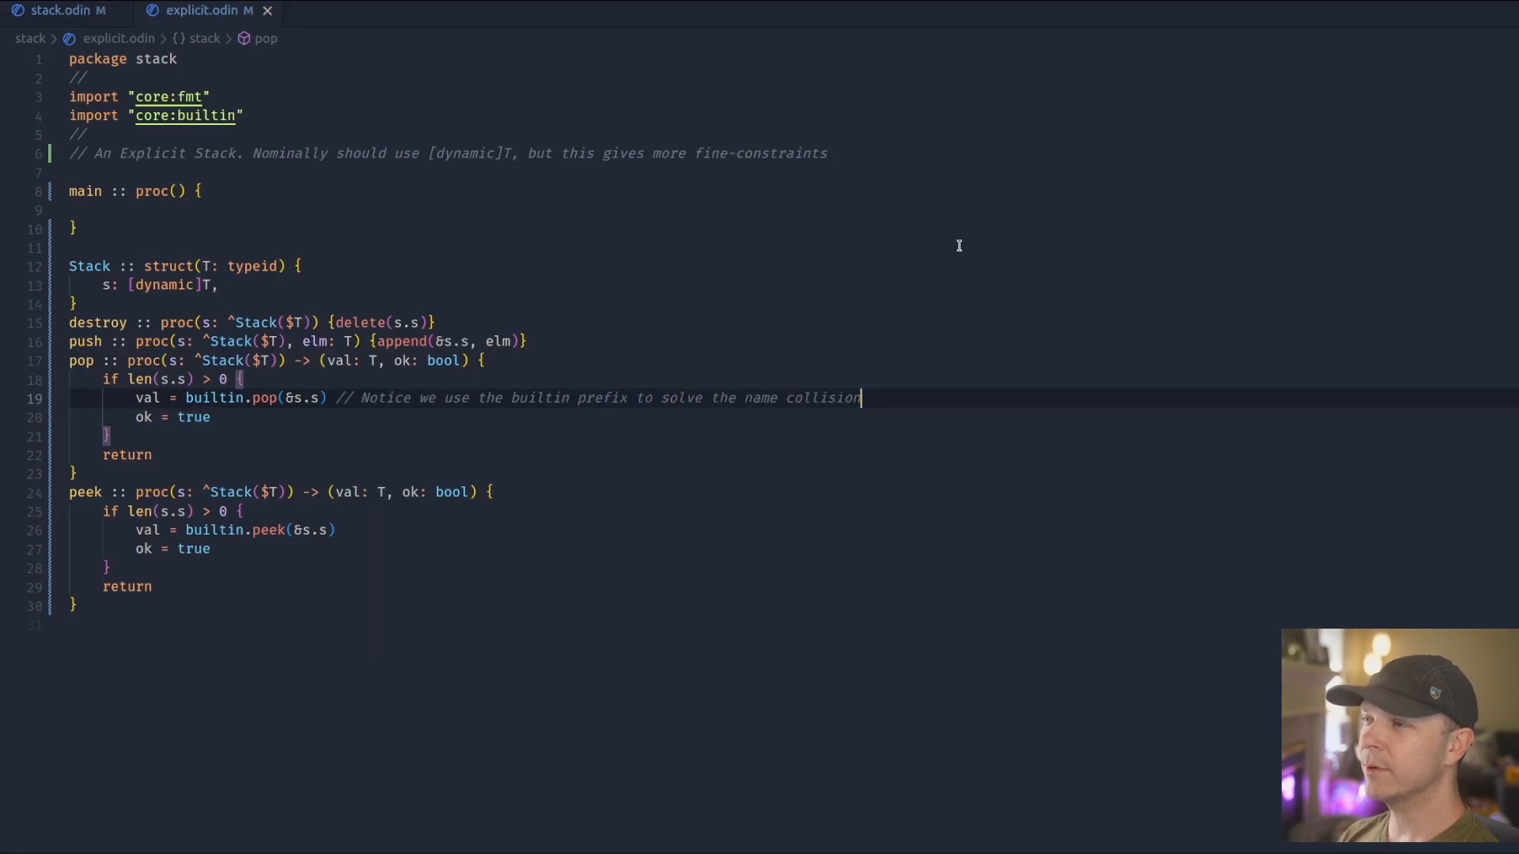
{"action": "type", "text": "s := Stack(int){};"}
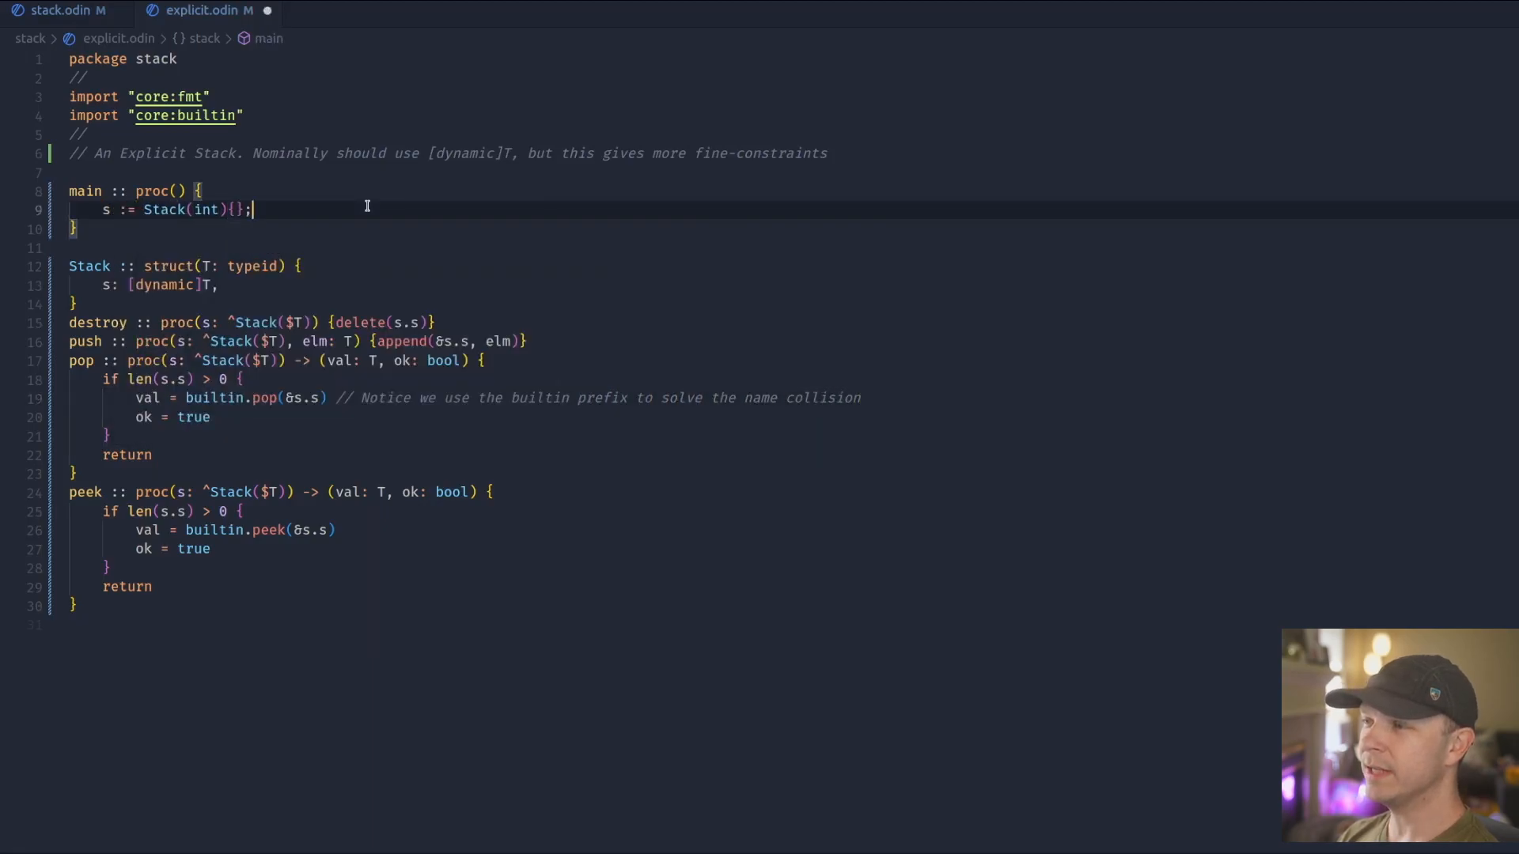
{"action": "type", "text": "push(&s,42)"}
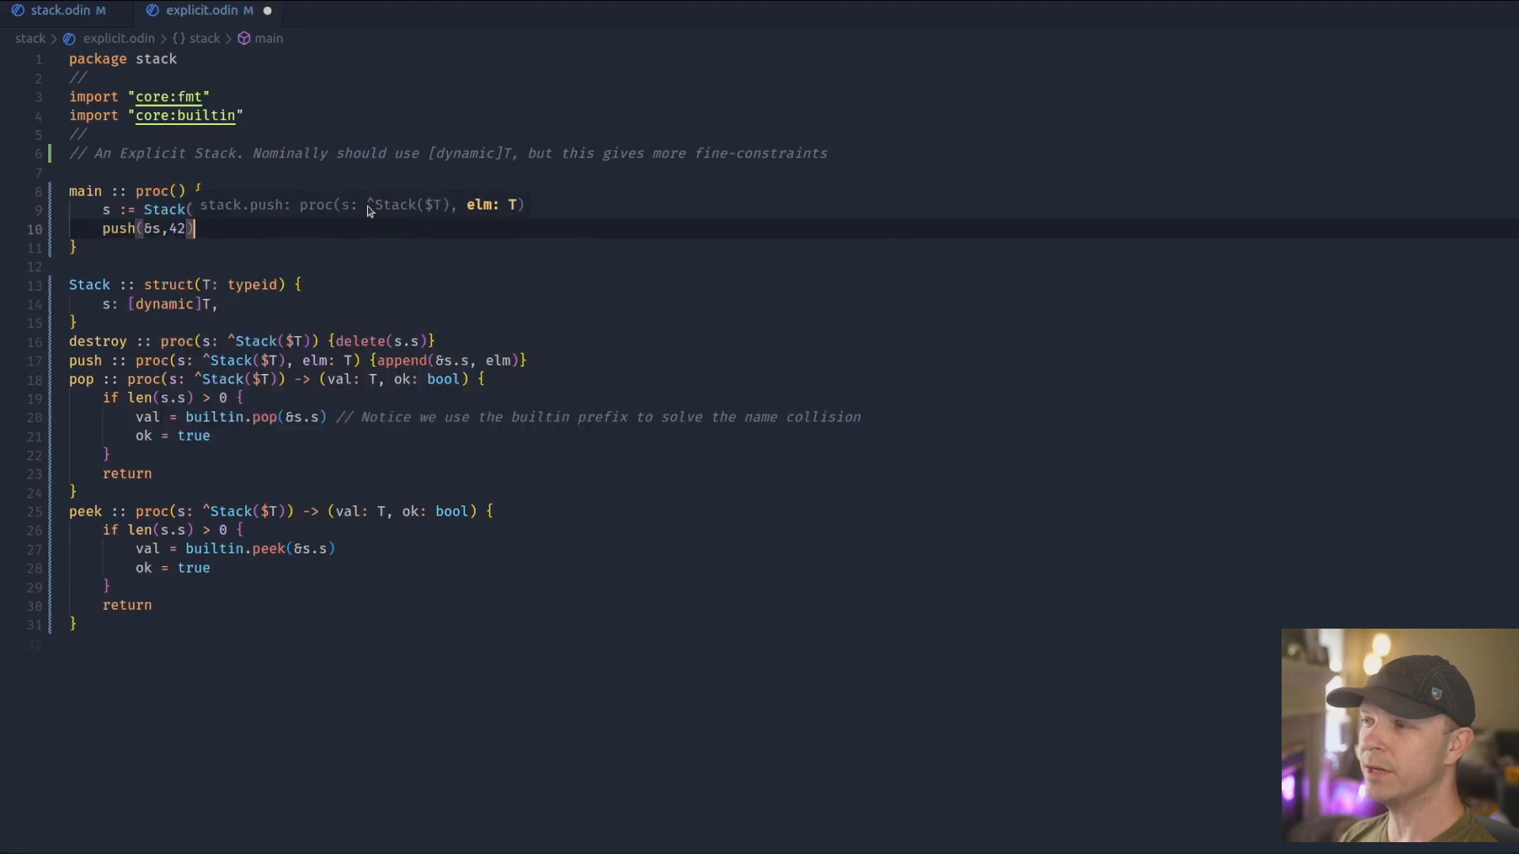